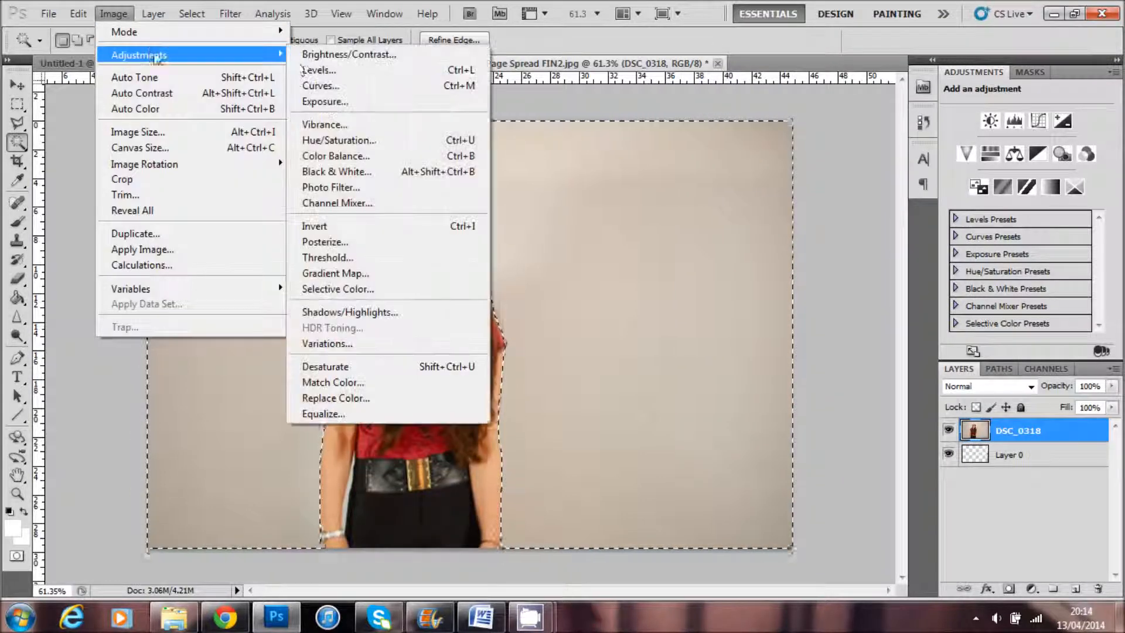
# Raise the woman-in-red photo's brightness to about 66 so the backdrop turns almost white.
pyautogui.click(349, 54)
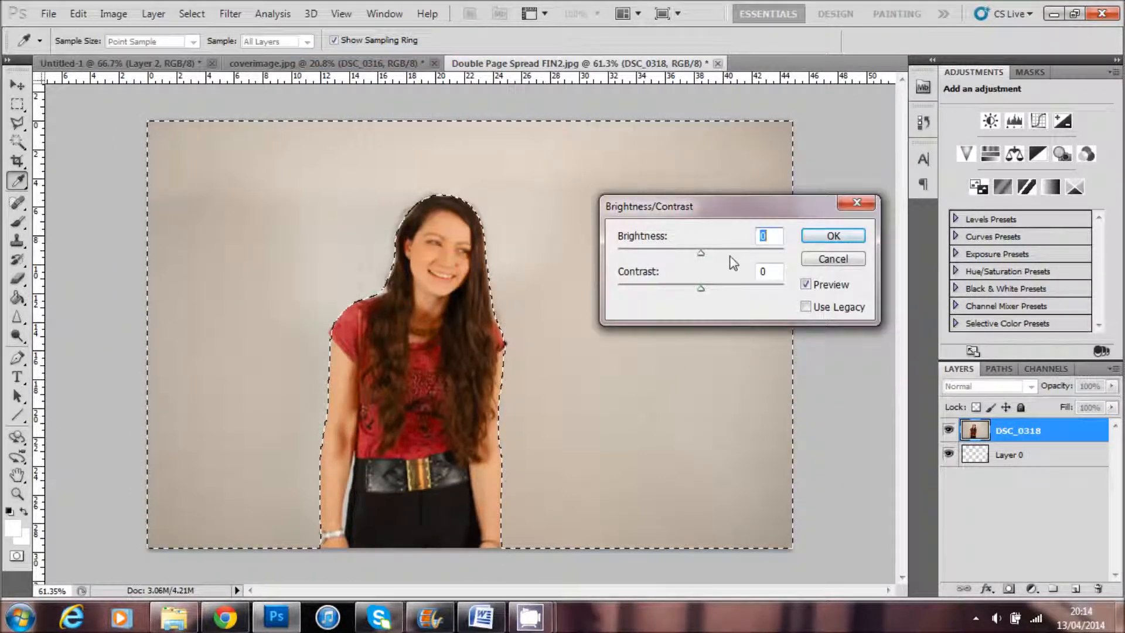
pyautogui.moveTo(701, 253); pyautogui.dragTo(736, 253)
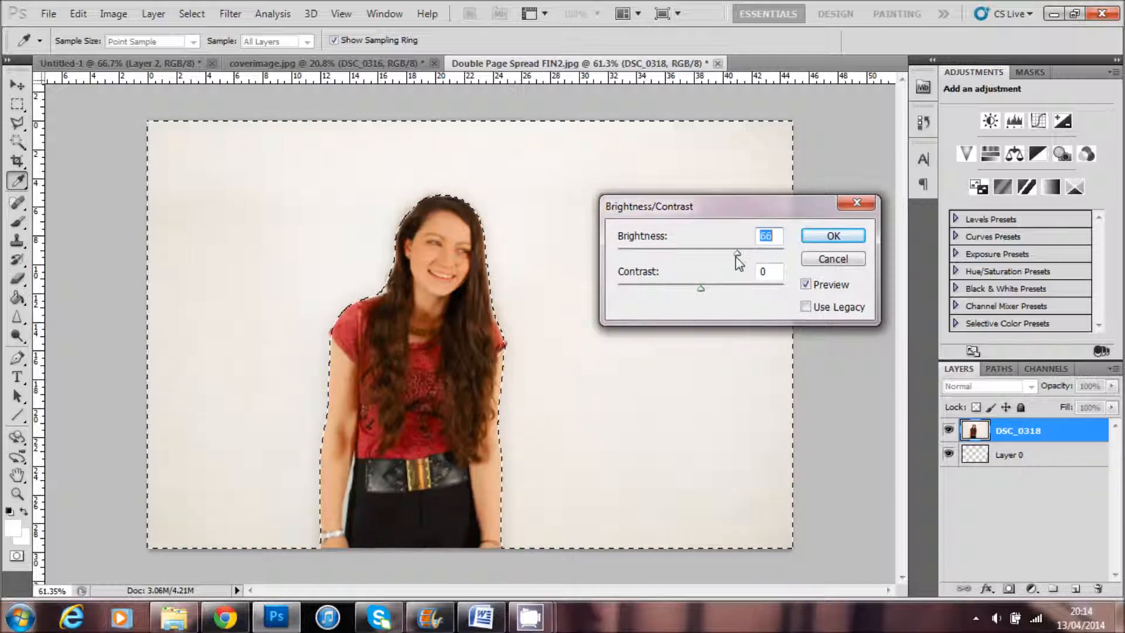
pyautogui.click(831, 259)
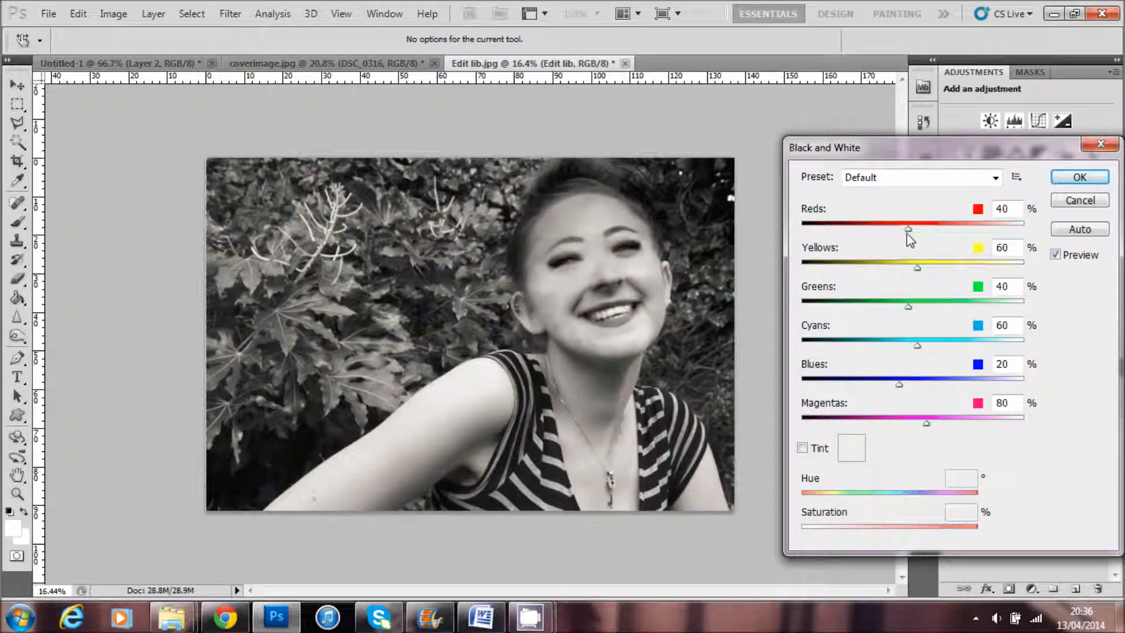
# Convert the garden portrait to black and white, clone out the glasses, and open Shape 6's drop shadow.
pyautogui.moveTo(908, 228); pyautogui.dragTo(933, 228)
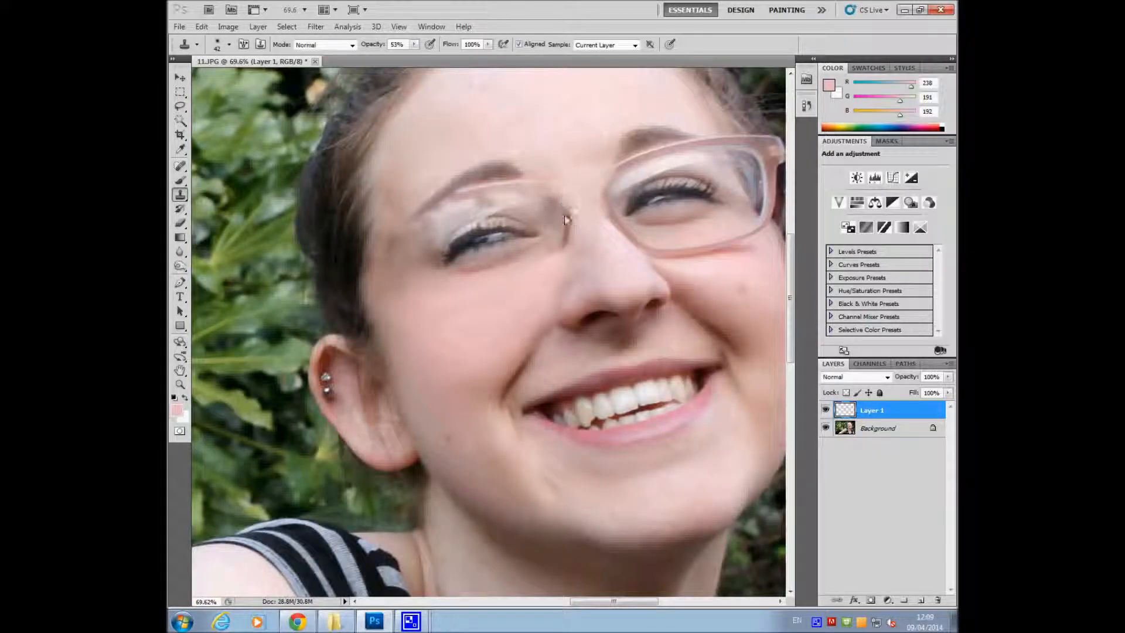
pyautogui.click(877, 428)
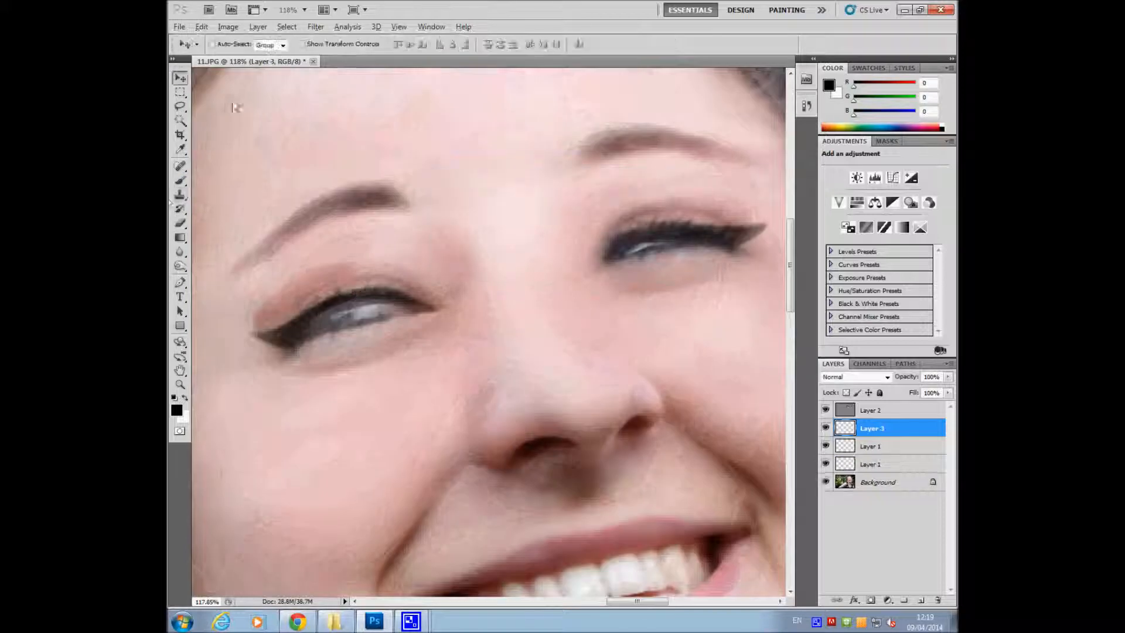
pyautogui.click(201, 26)
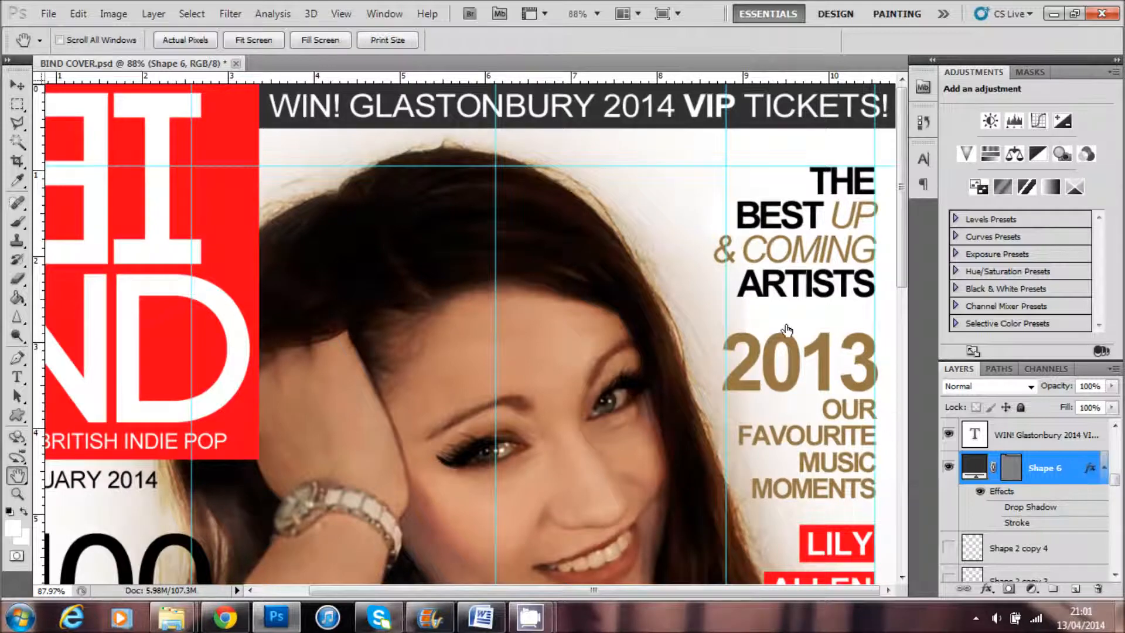
pyautogui.doubleClick(1030, 506)
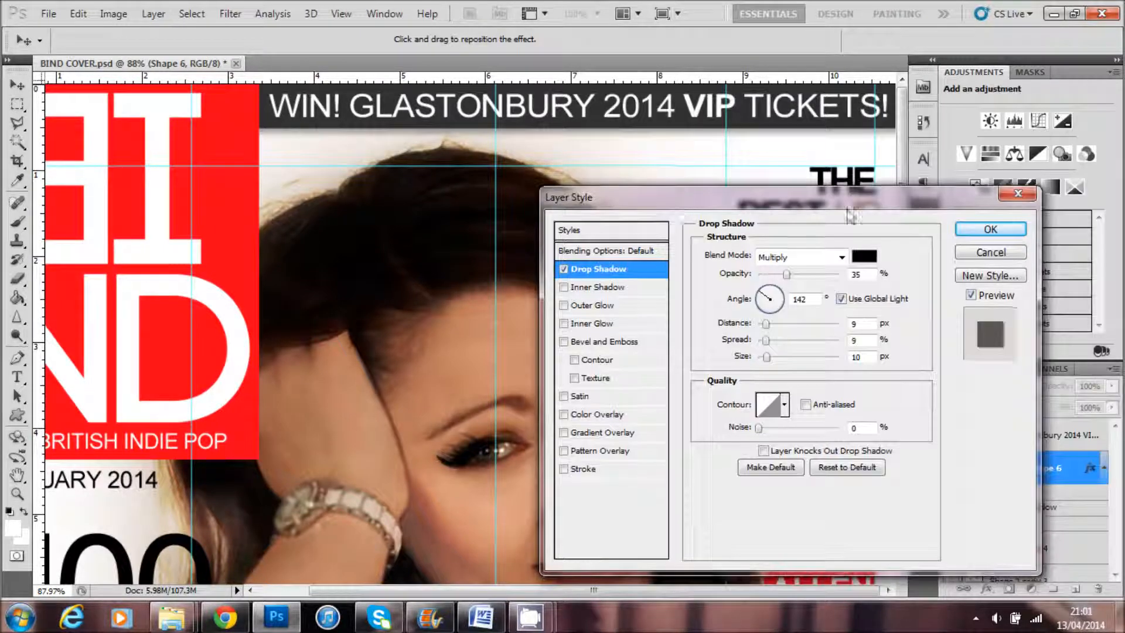
# On the Vicky double-page spread, fill the large V red and set it to 85% opacity.
pyautogui.click(481, 616)
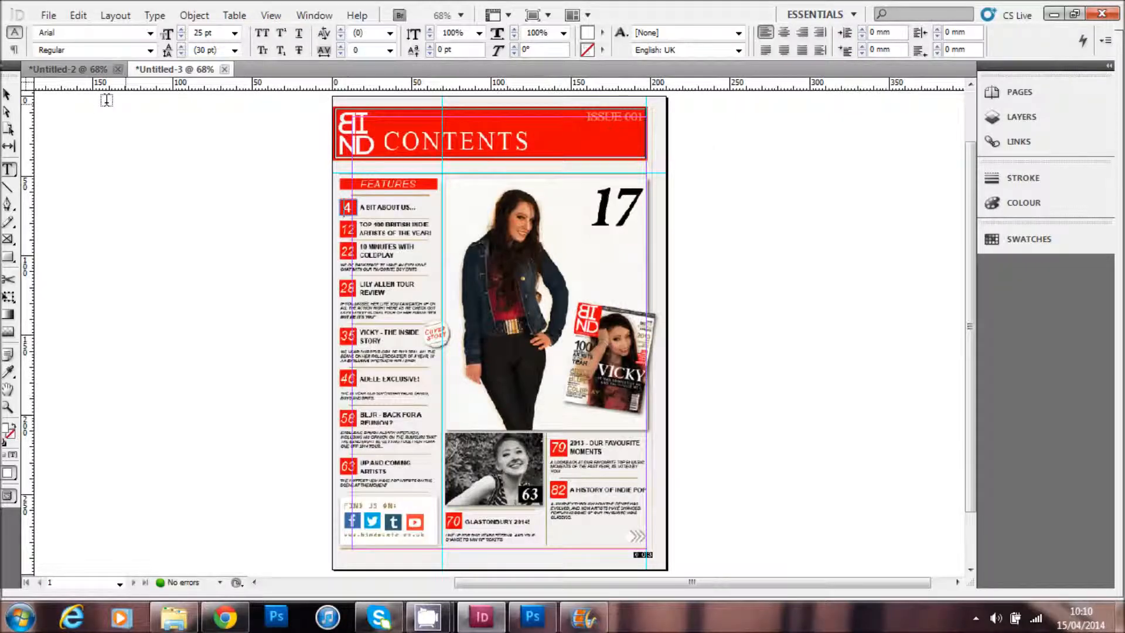
pyautogui.click(346, 207)
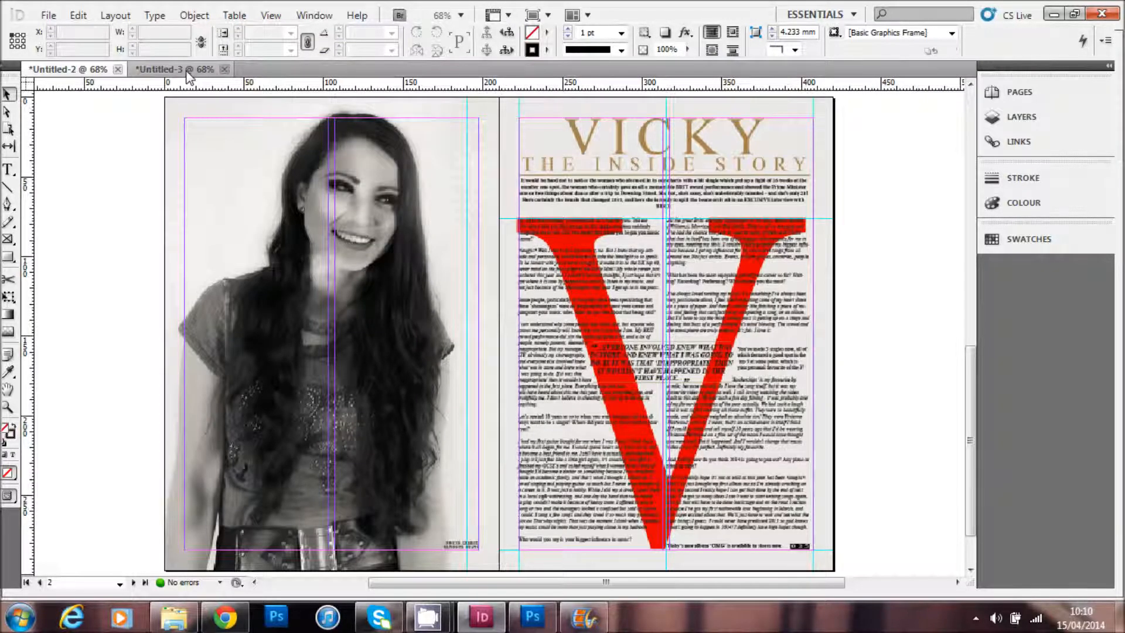
pyautogui.click(56, 69)
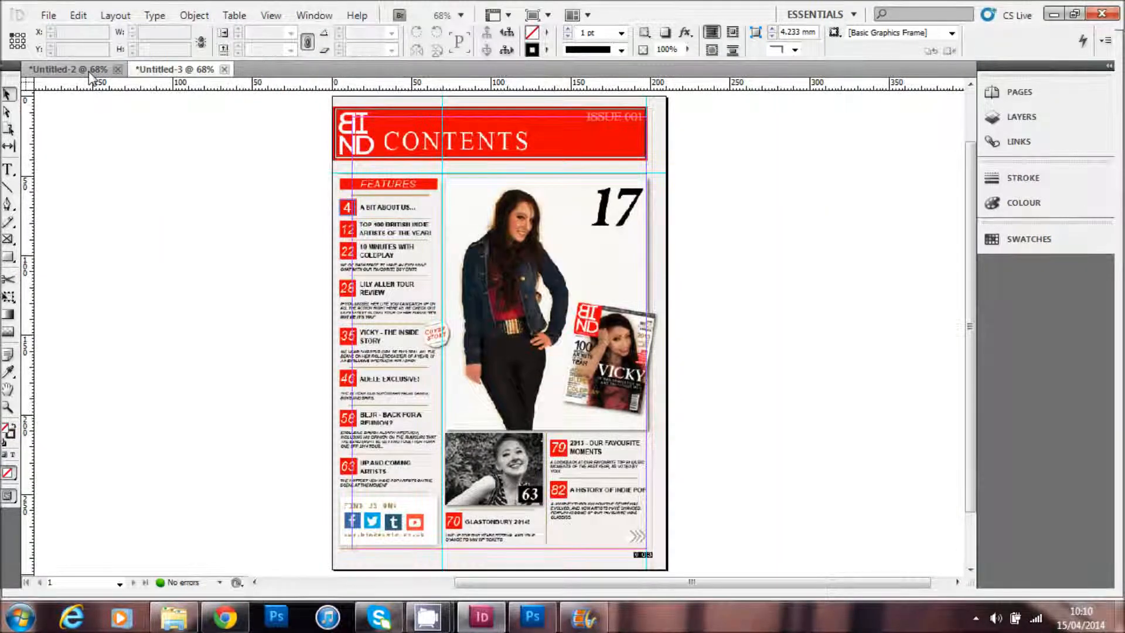
pyautogui.click(348, 207)
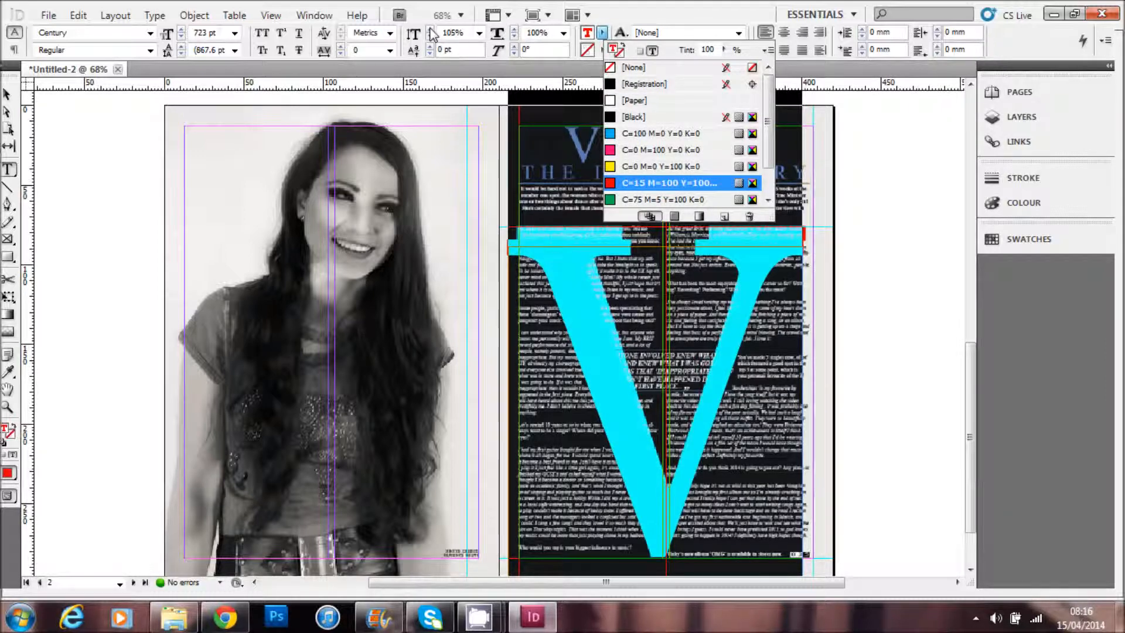
pyautogui.click(668, 182)
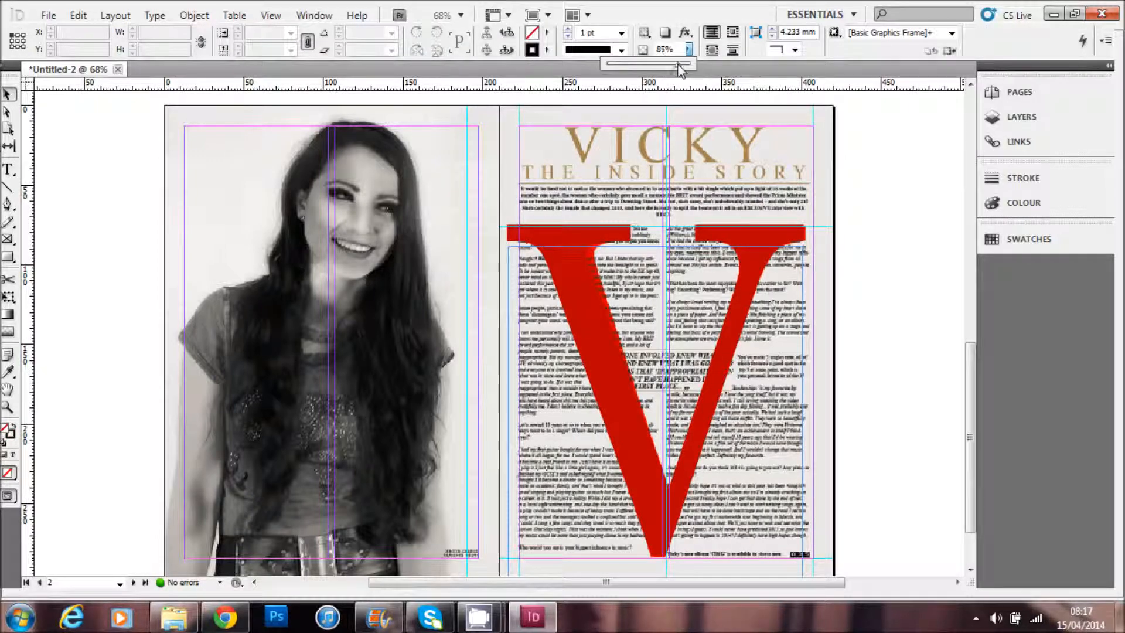
pyautogui.click(224, 617)
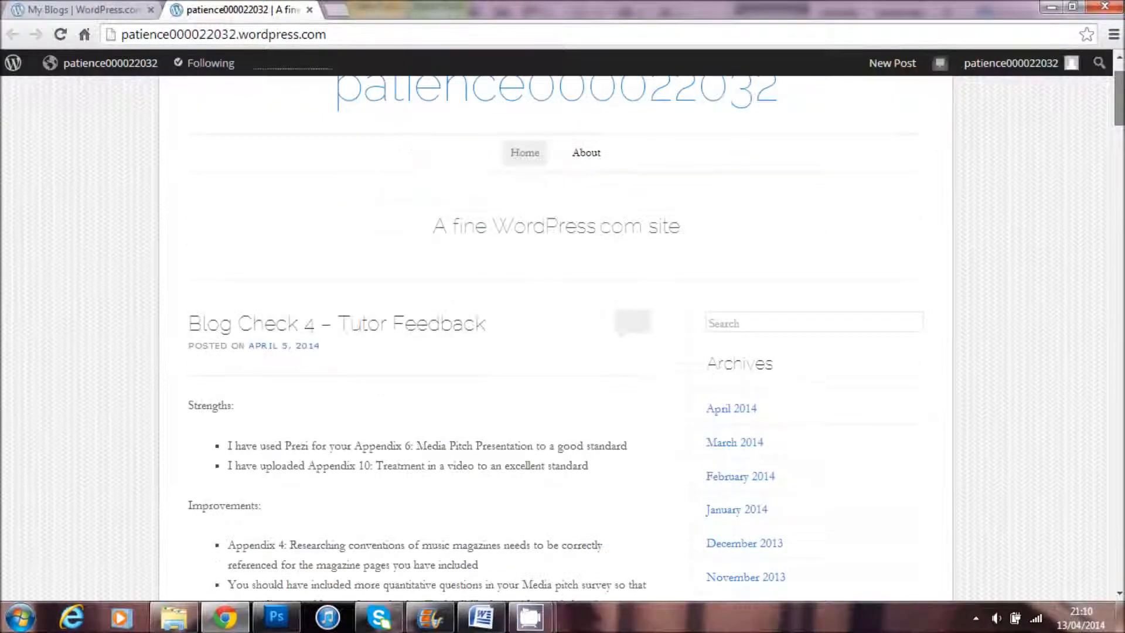
pyautogui.scroll(-3)
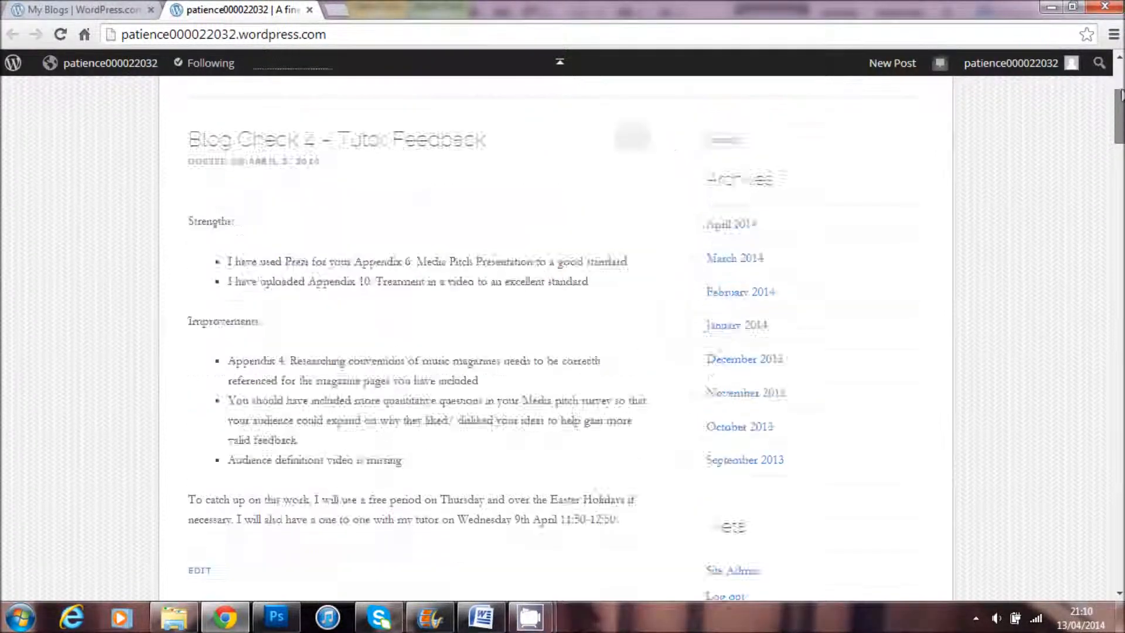
pyautogui.scroll(-3)
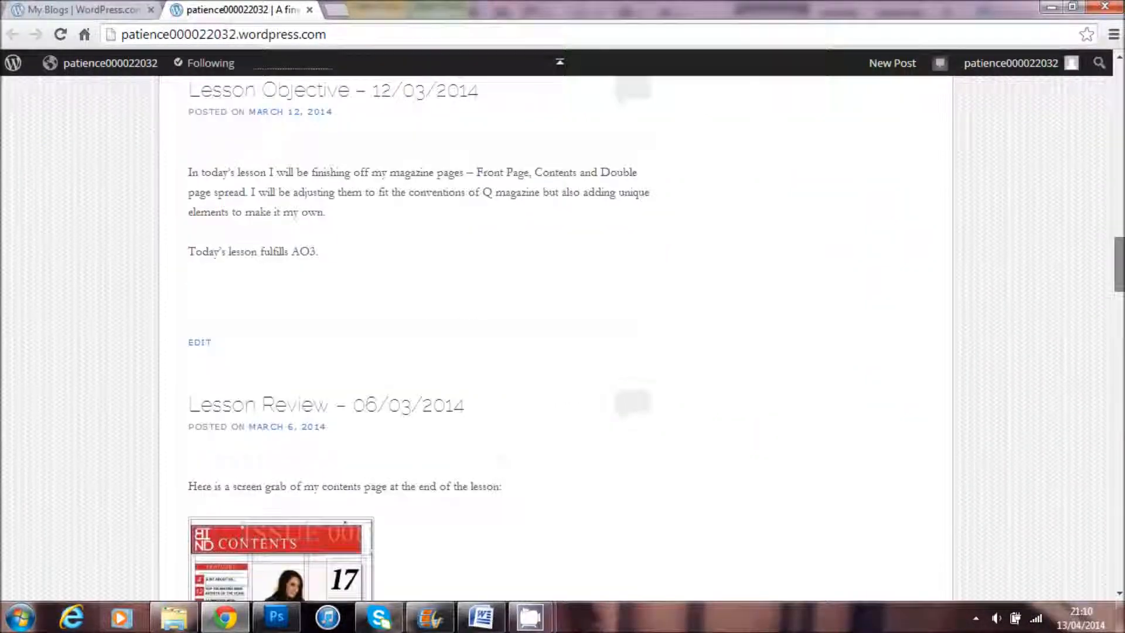
pyautogui.scroll(-3)
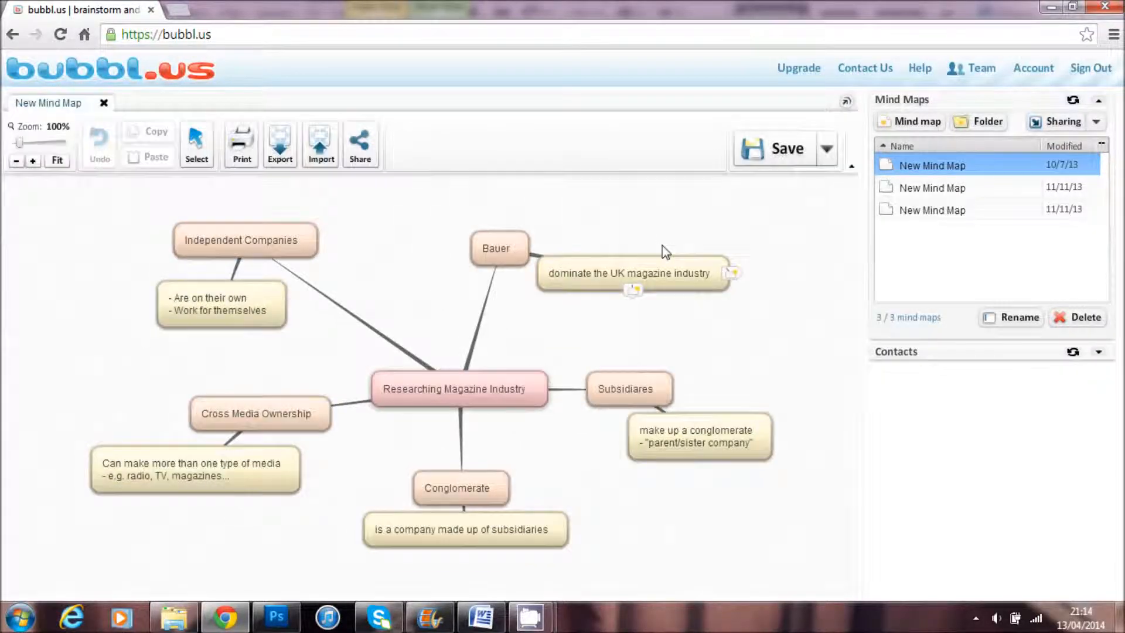
pyautogui.moveTo(629, 273); pyautogui.dragTo(674, 271)
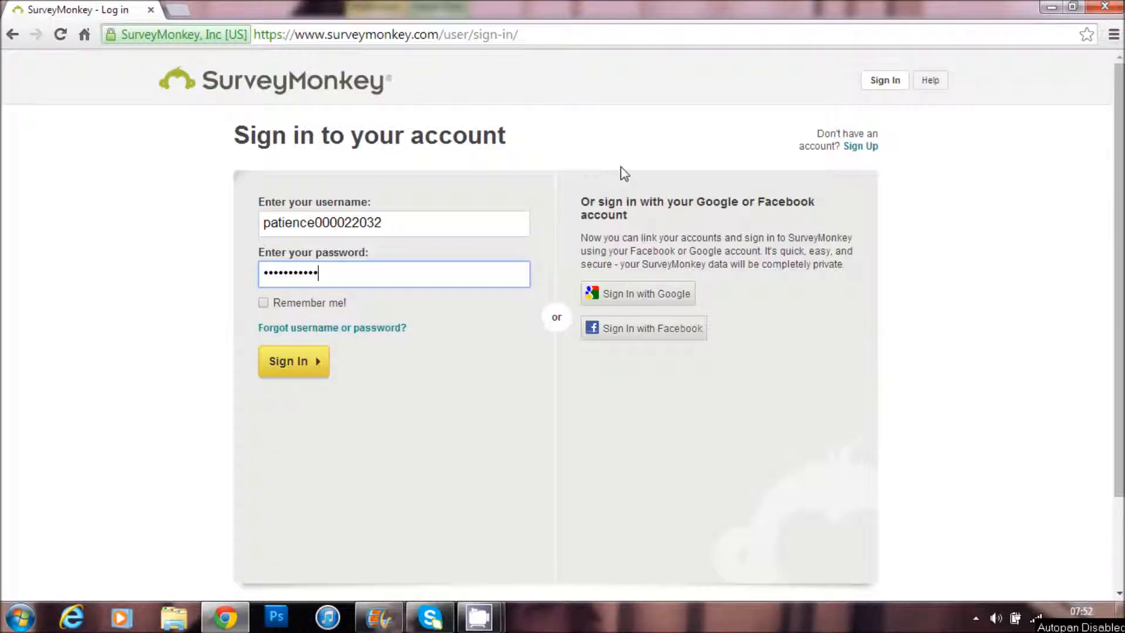
# Sign in, open the Media Pitch Feedback survey, and scroll through its question summary charts.
pyautogui.click(293, 362)
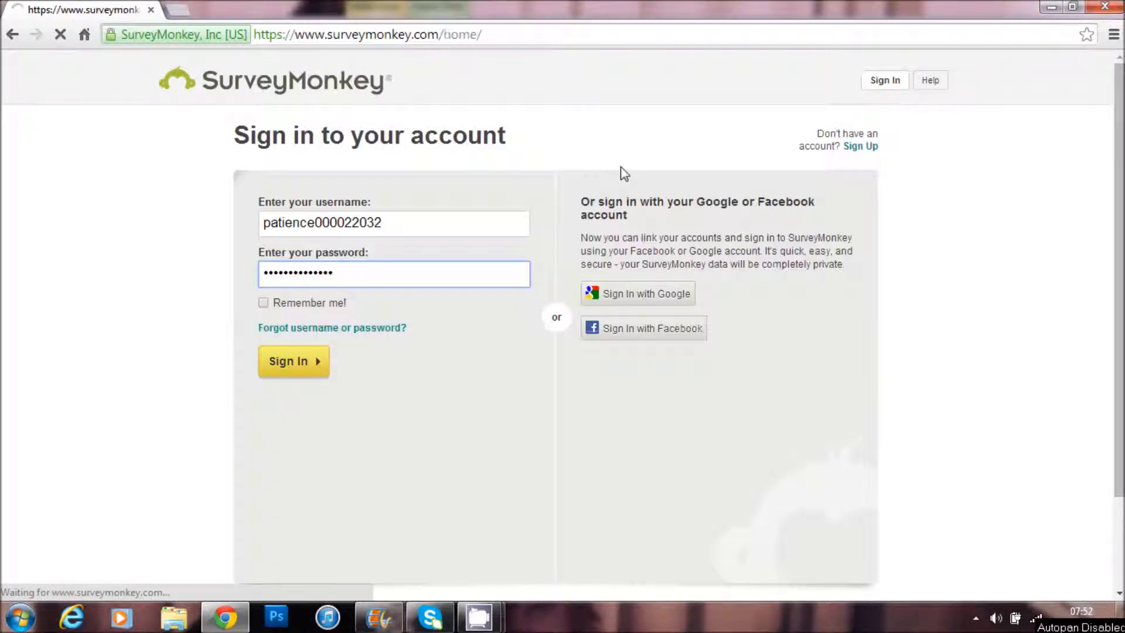
pyautogui.click(293, 361)
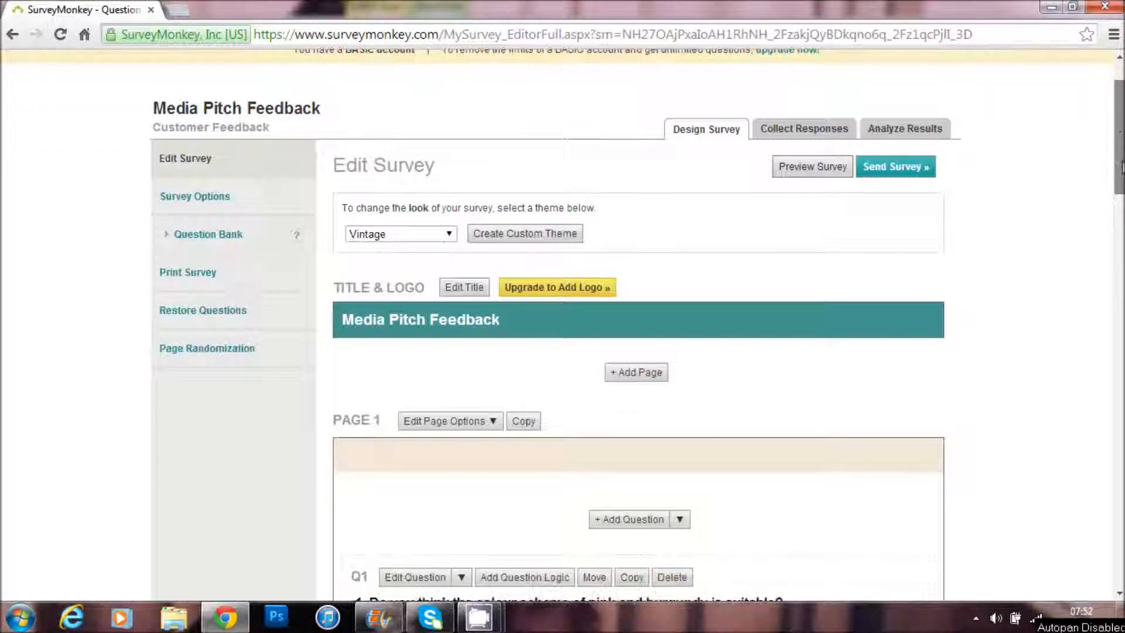
pyautogui.scroll(-3)
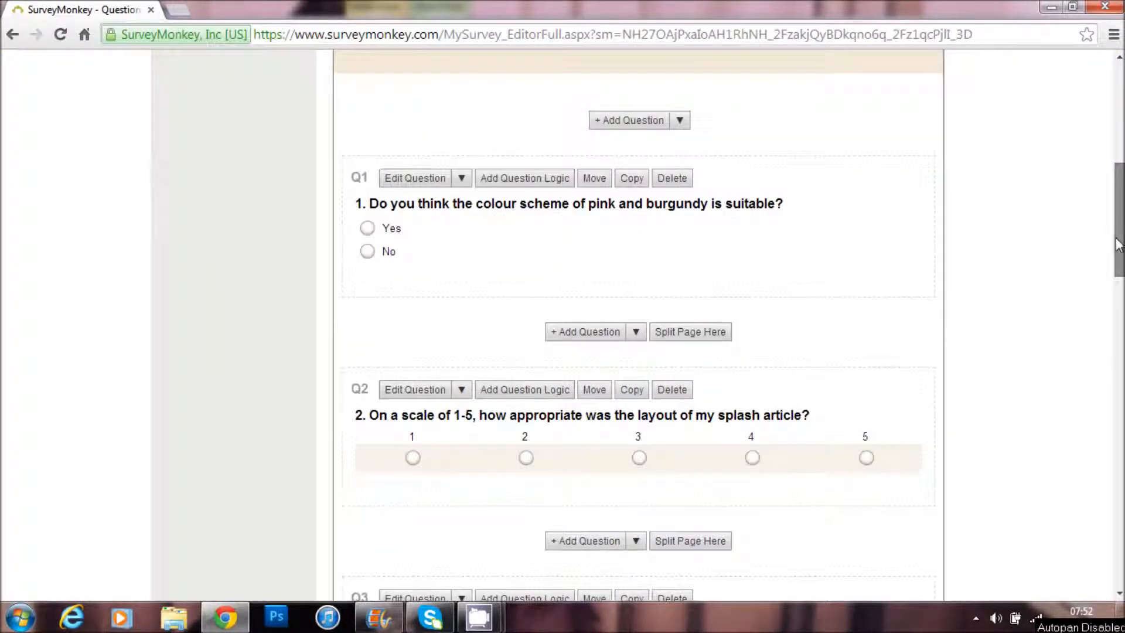
pyautogui.scroll(-3)
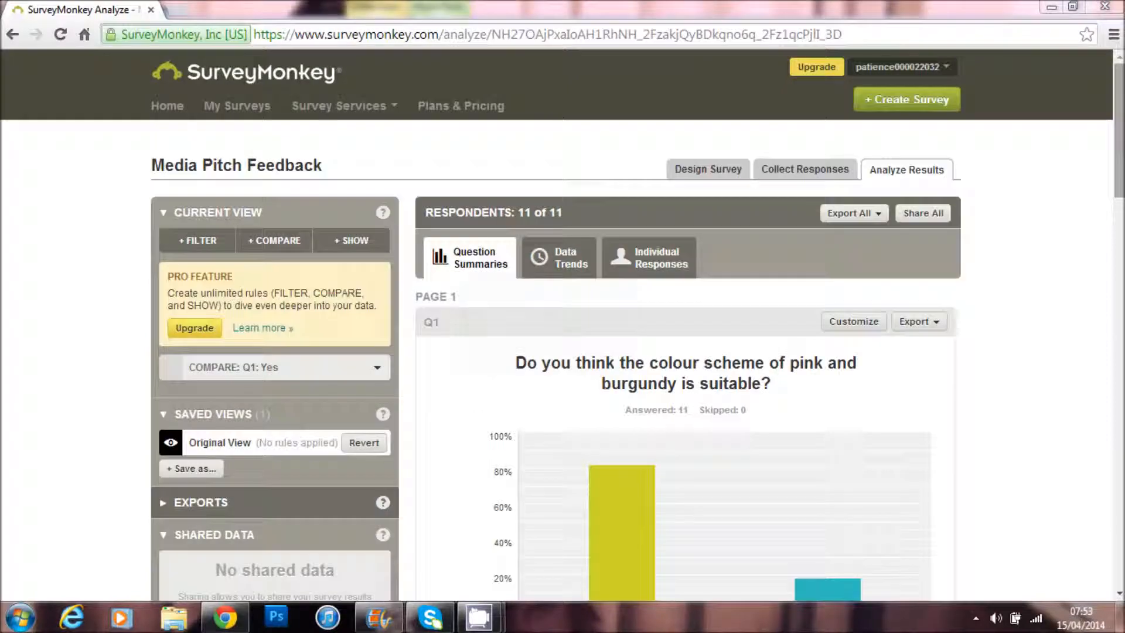
pyautogui.scroll(-3)
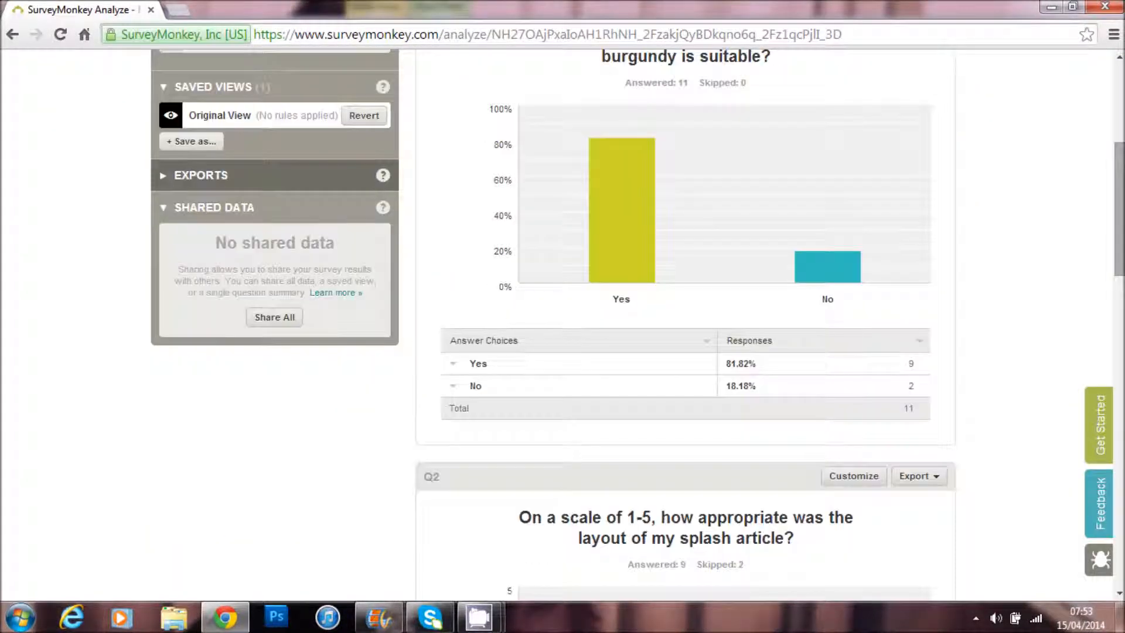
pyautogui.scroll(-3)
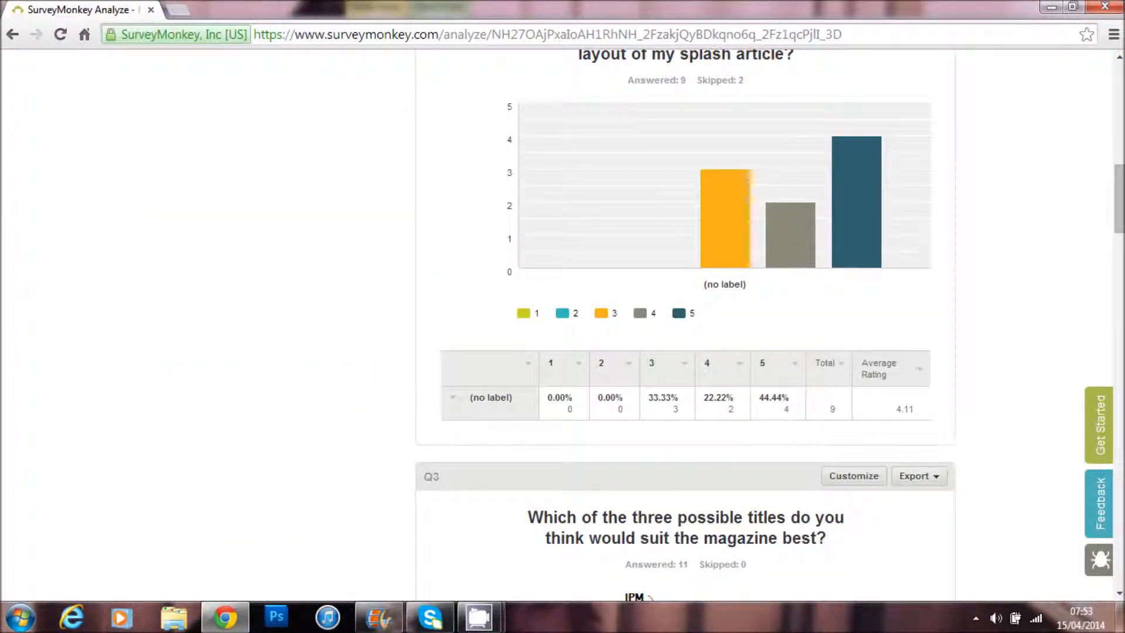
pyautogui.scroll(-3)
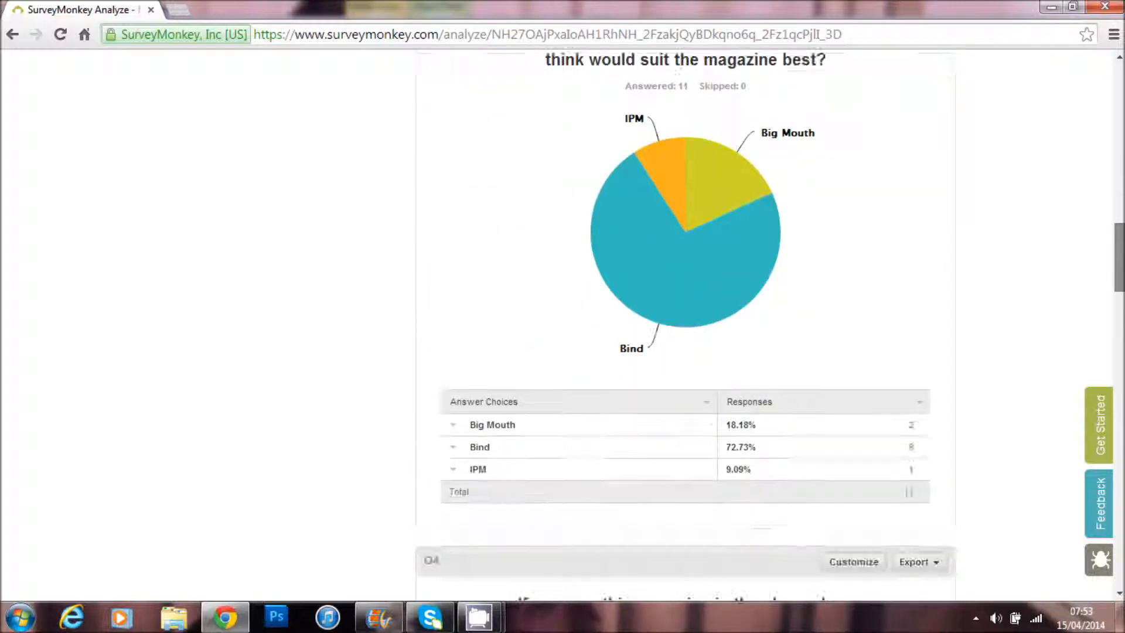
pyautogui.scroll(-3)
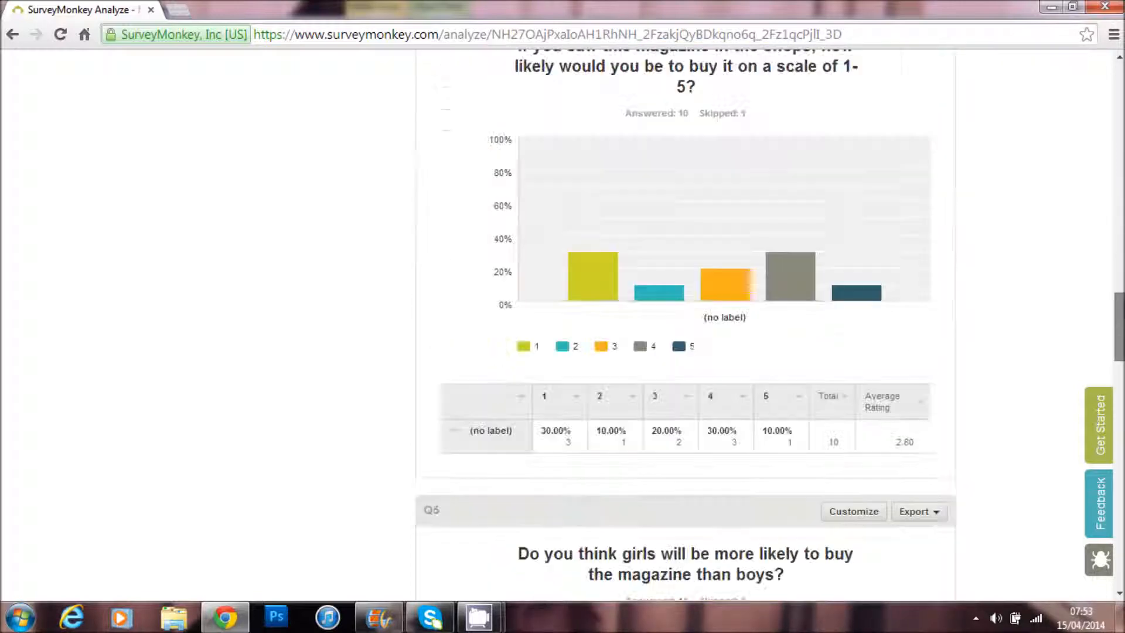
pyautogui.click(221, 10)
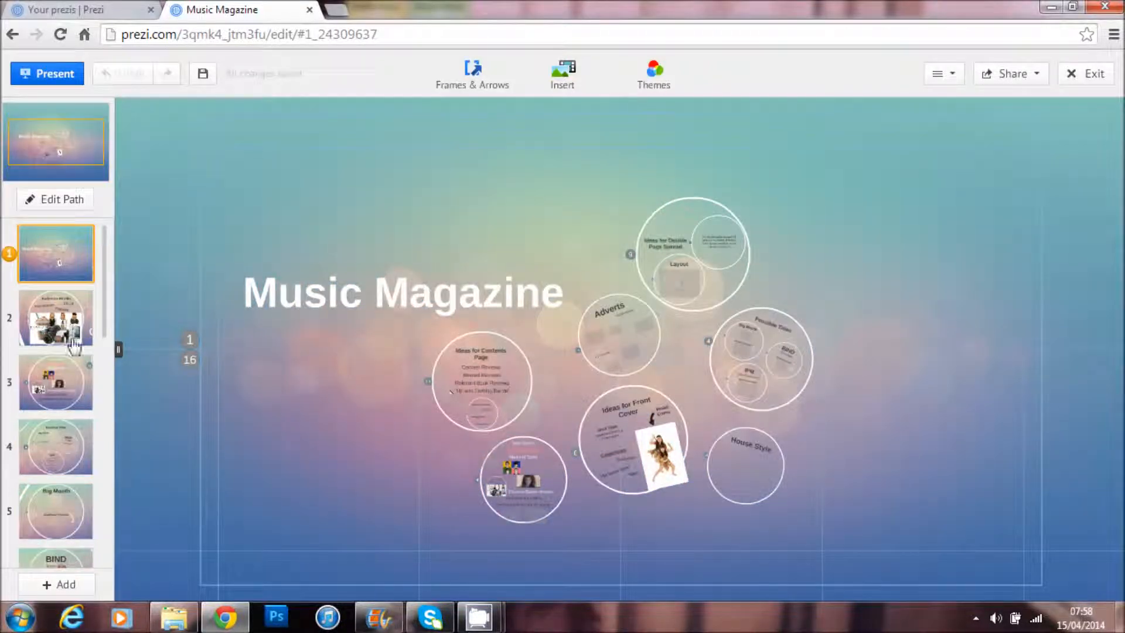
# Visit the Audience Profile and Sub Genre points, then present and advance to Ideas for Contents Page.
pyautogui.click(55, 319)
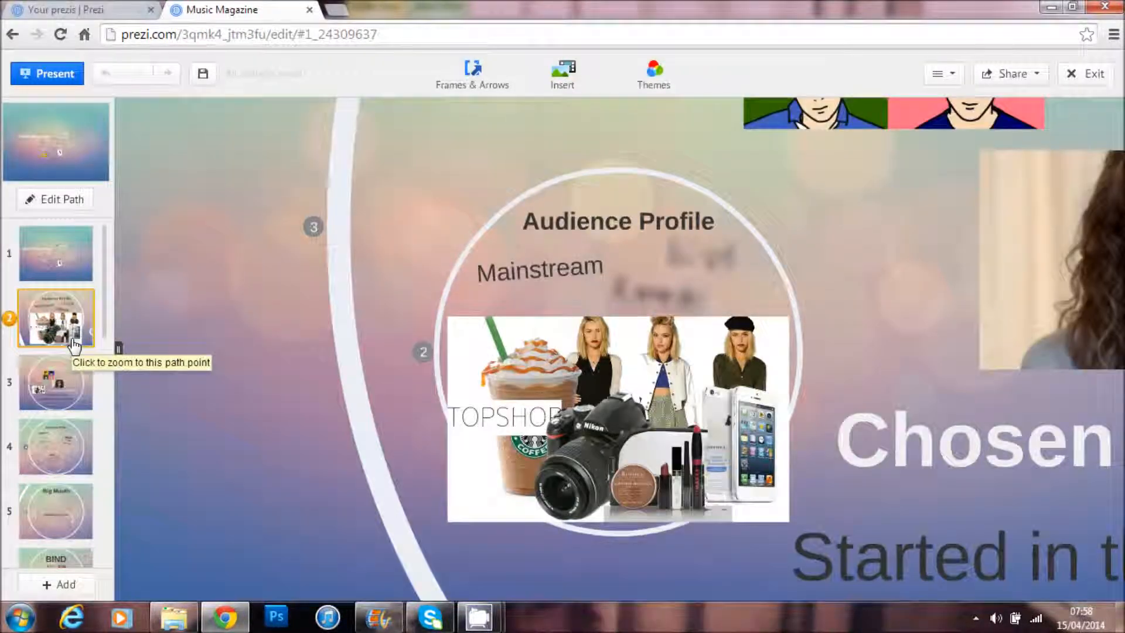
pyautogui.click(55, 383)
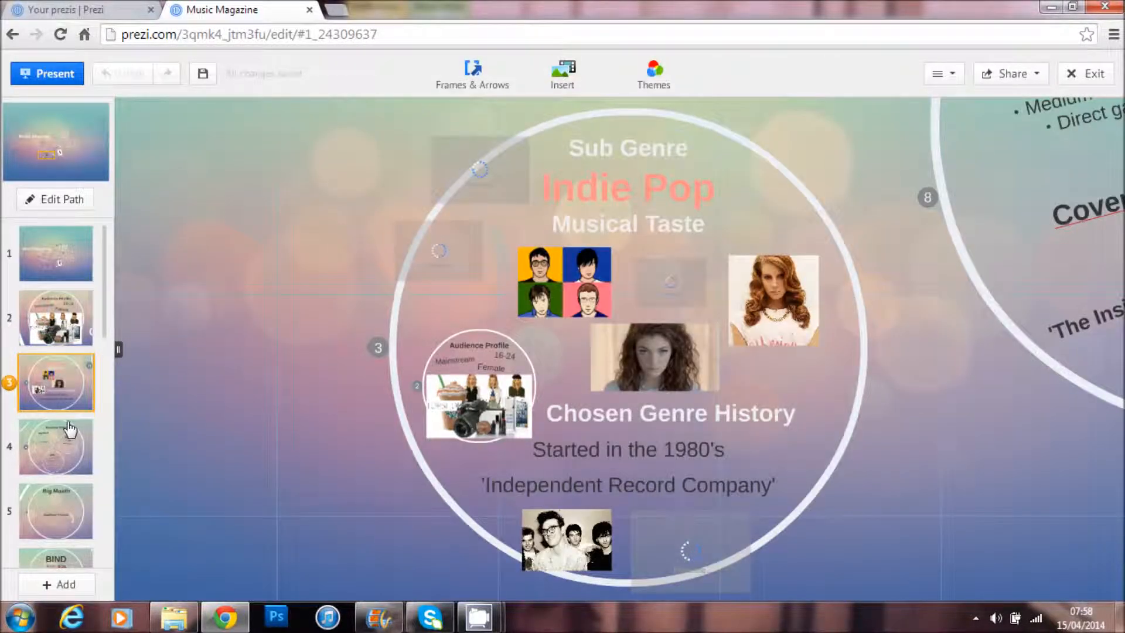
pyautogui.click(47, 74)
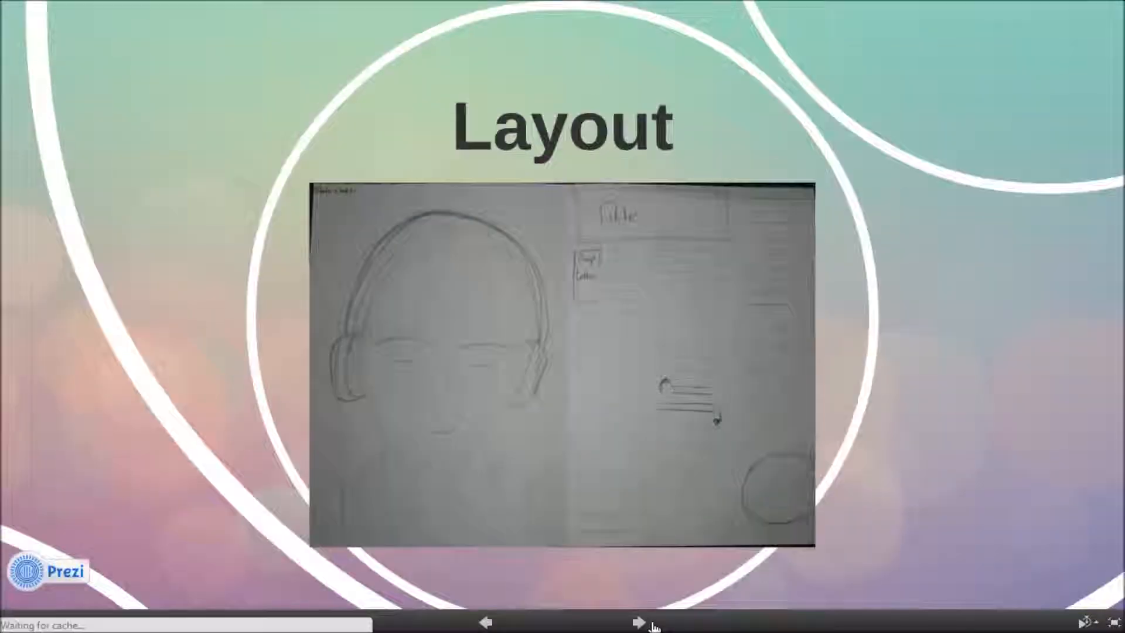
pyautogui.click(637, 622)
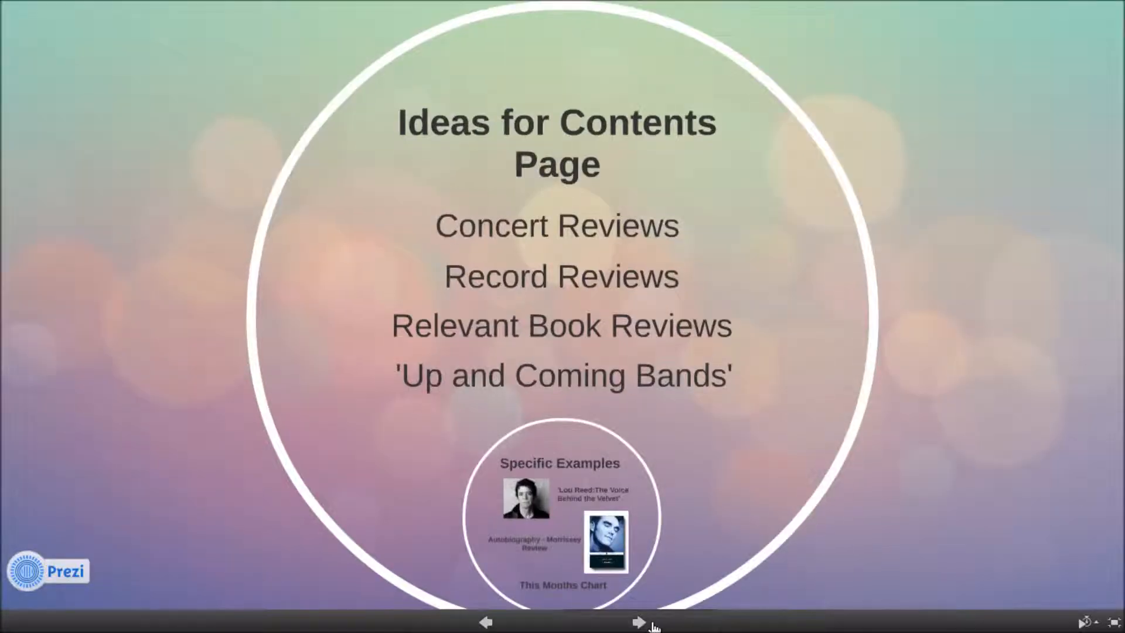